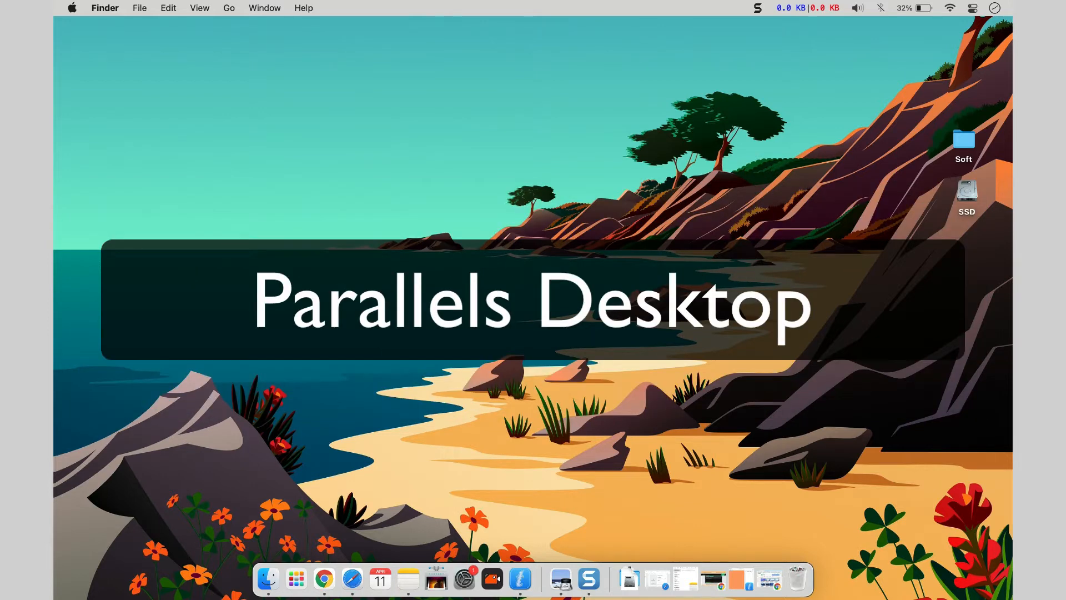
Show the Storage settings of the Ubuntu machine in VirtualBox Manager with its Ubuntu.vdi disk
click(519, 583)
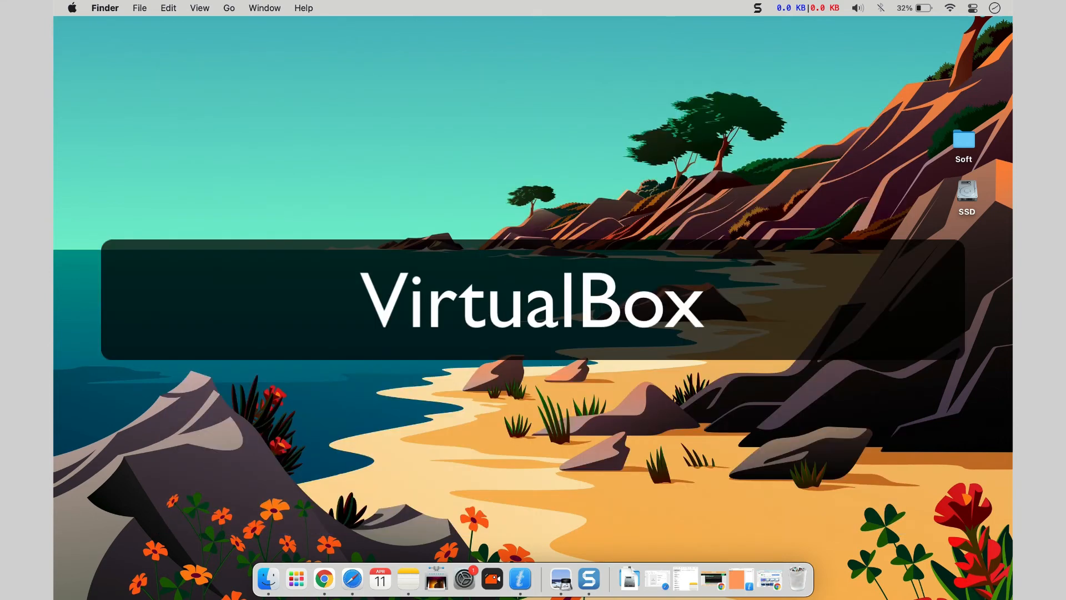
click(519, 578)
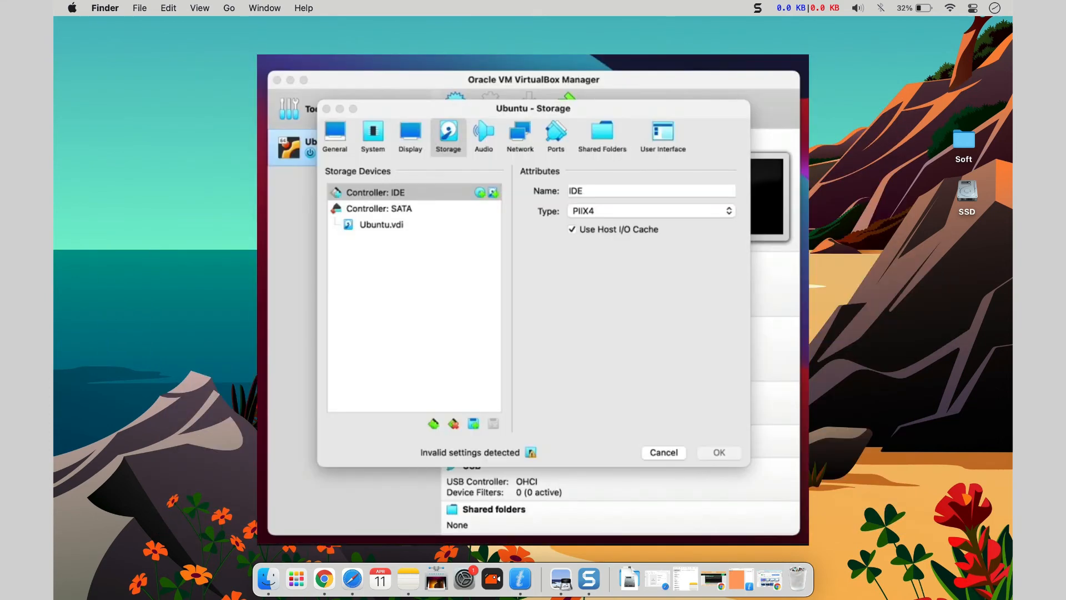